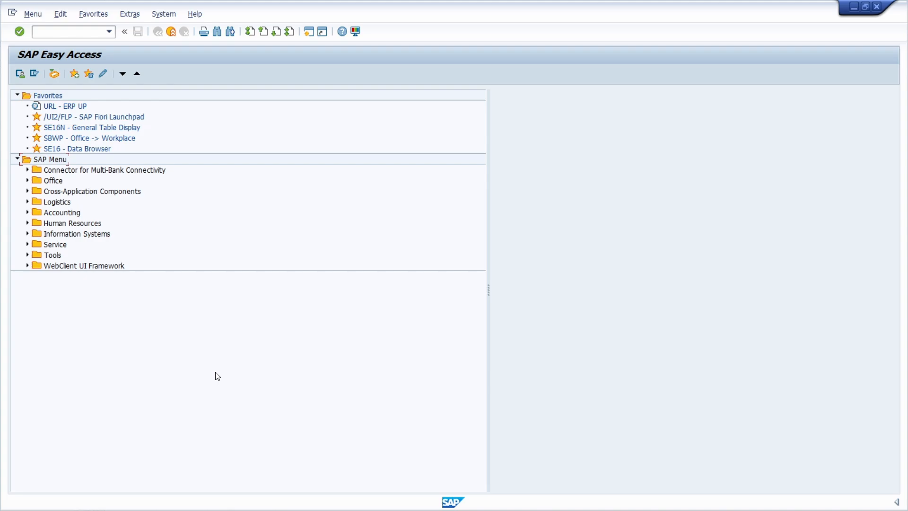
pyautogui.moveTo(182, 341)
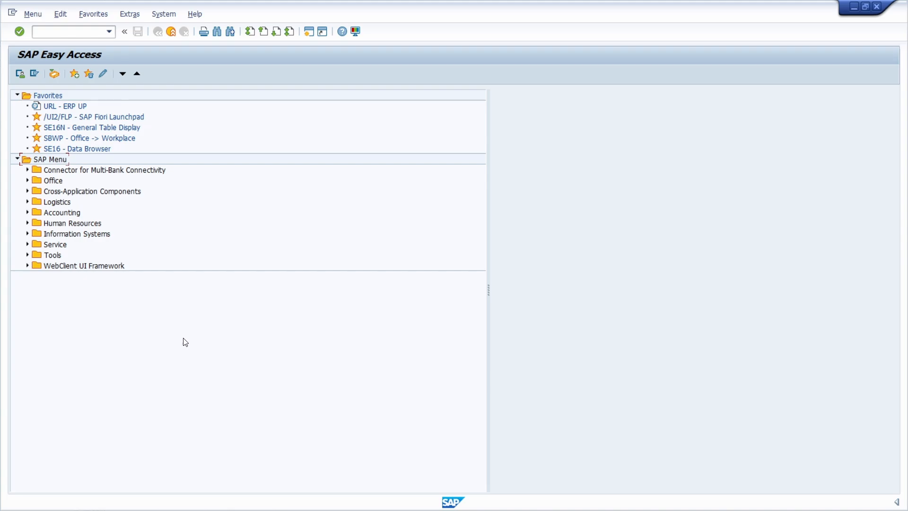
pyautogui.moveTo(171, 318)
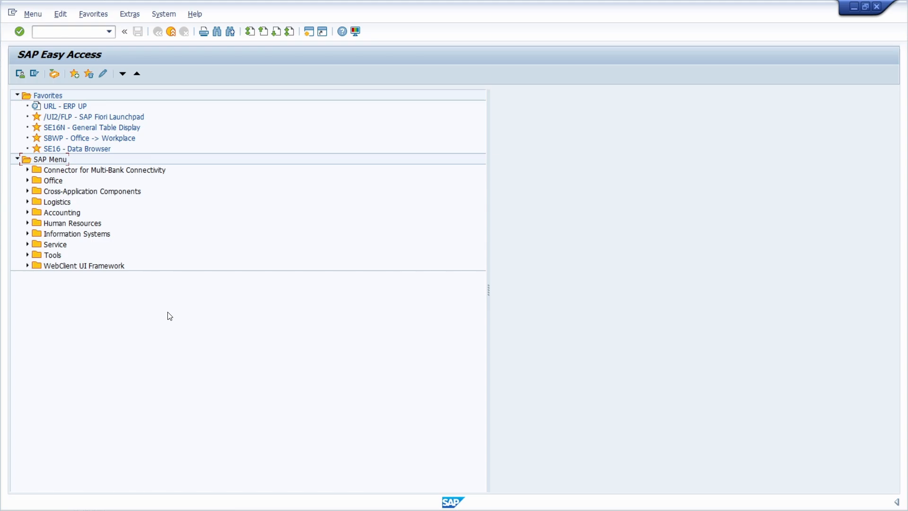
pyautogui.moveTo(168, 318)
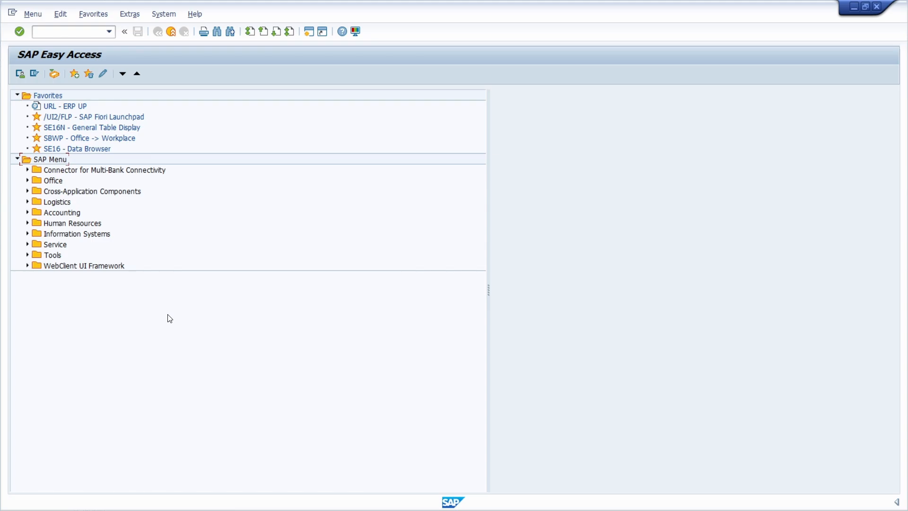
pyautogui.moveTo(187, 317)
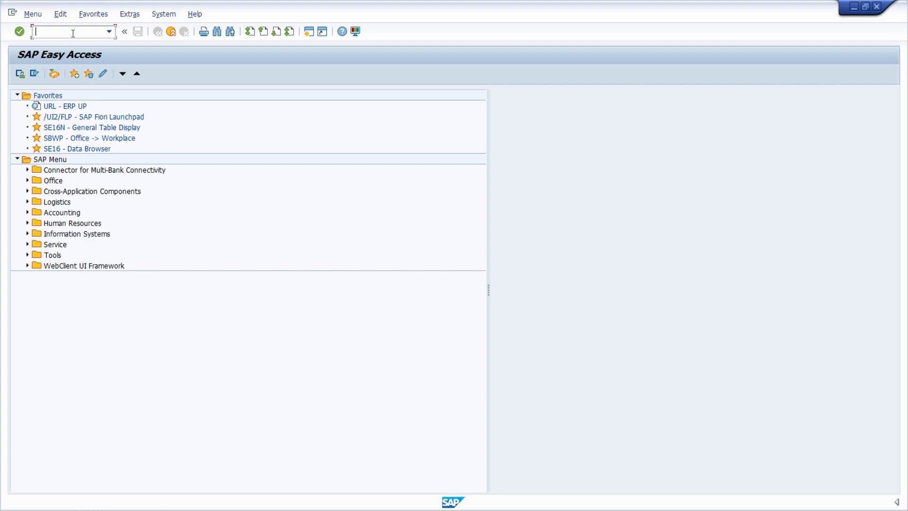
# Launch transaction SUIM to reach the User Information System report tree
pyautogui.write('SUI')
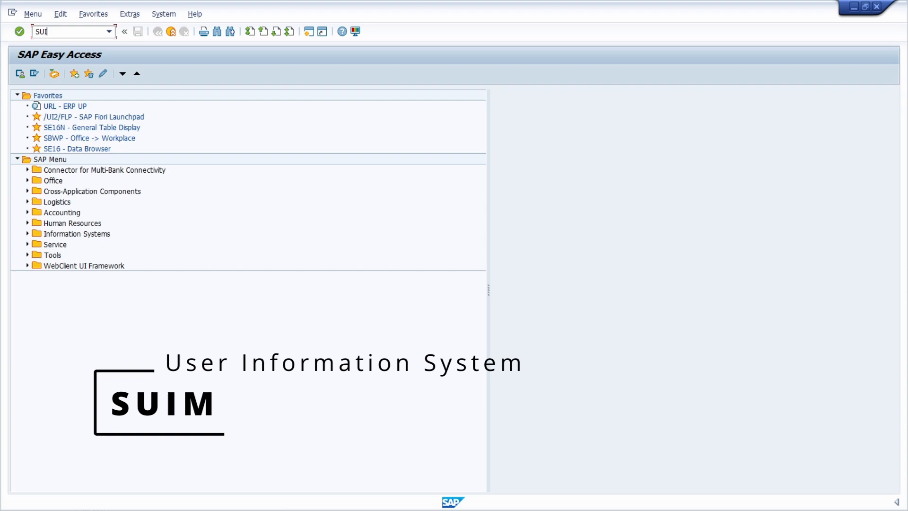
pyautogui.press('Enter')
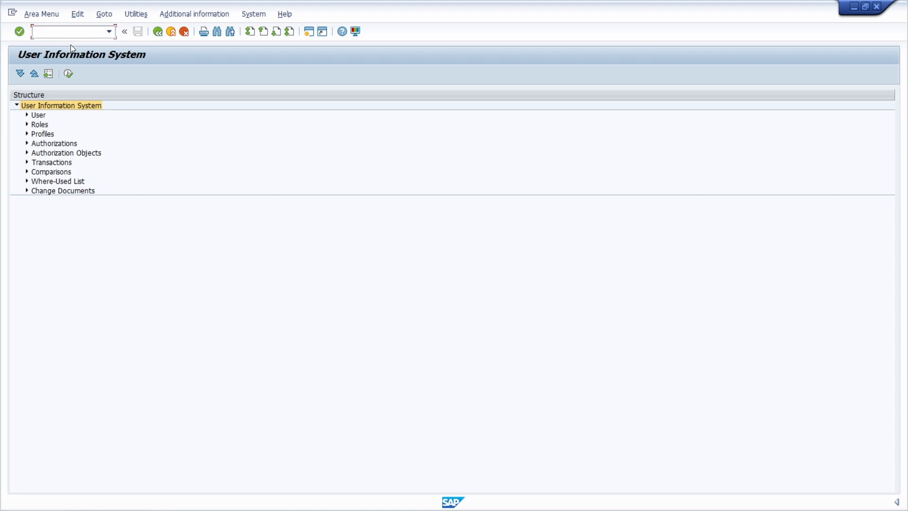
# Start a user comparison with ANDREASG as User A and ANDREASG3 as User B
pyautogui.click(27, 172)
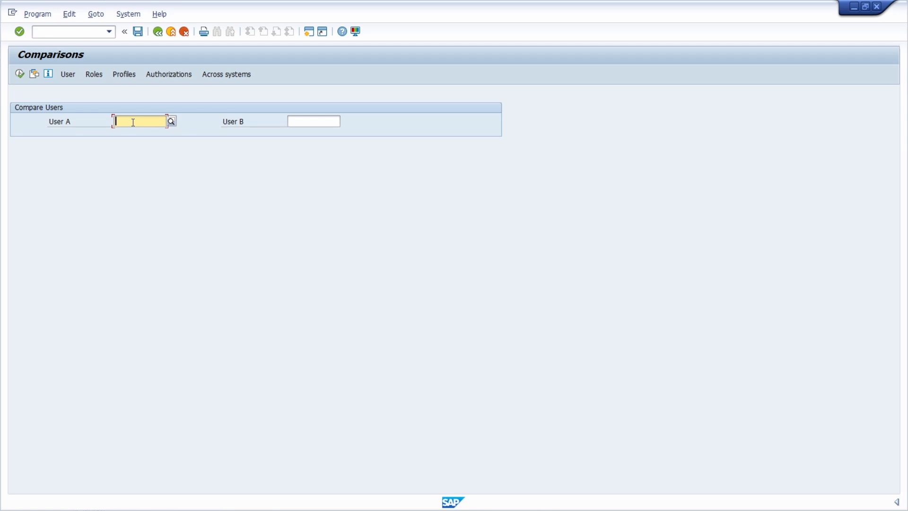
pyautogui.write('ANDREASG')
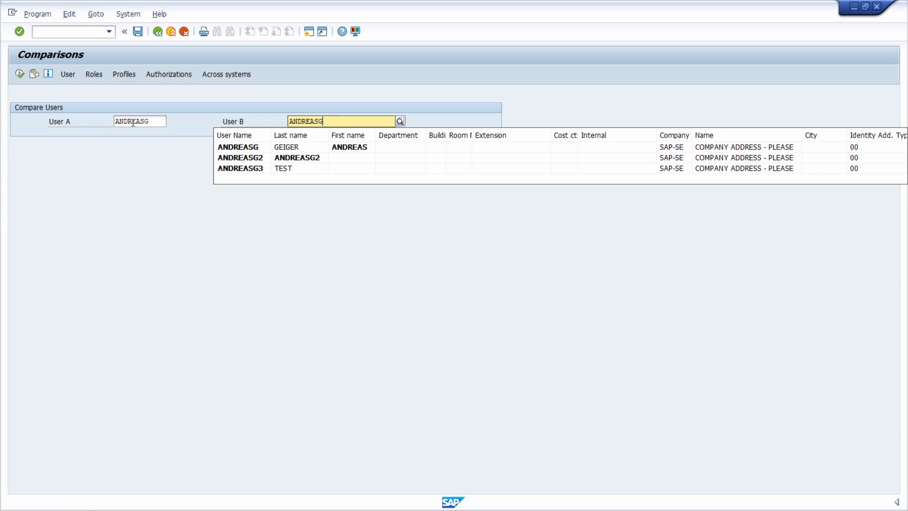
pyautogui.click(240, 168)
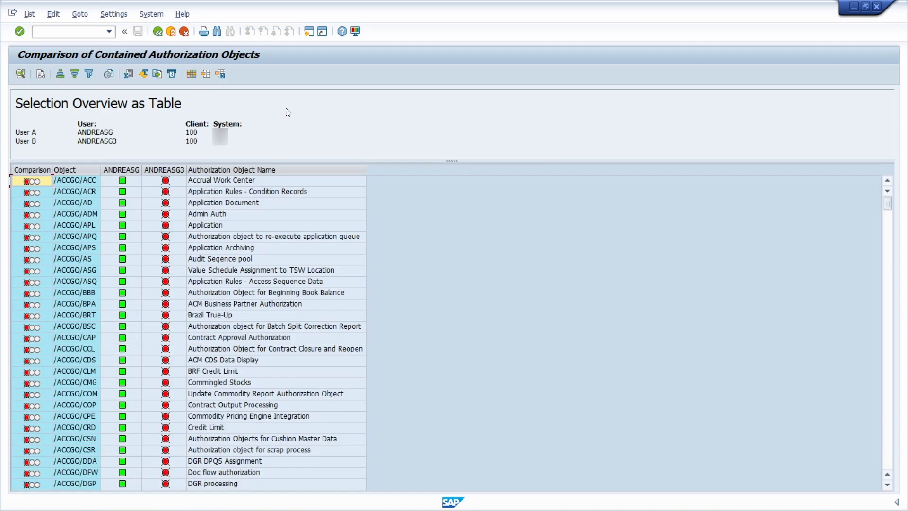
pyautogui.moveTo(283, 113)
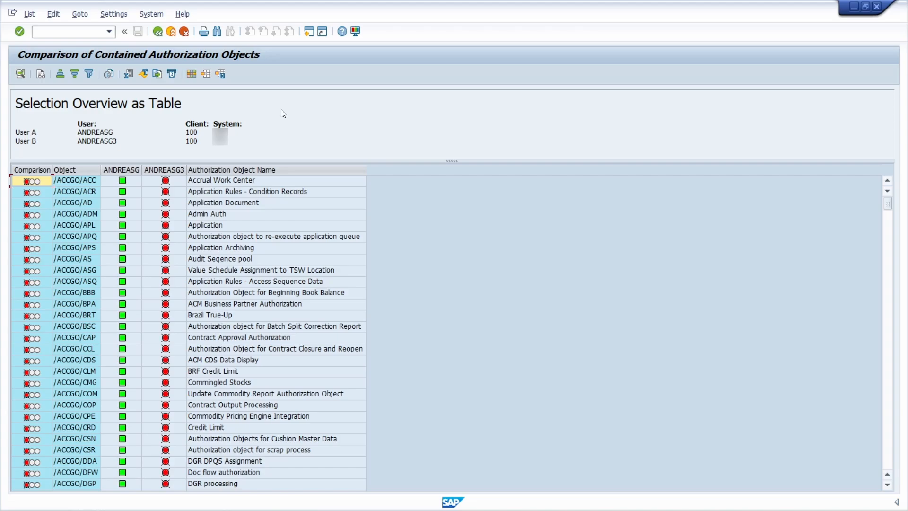
pyautogui.moveTo(72, 186)
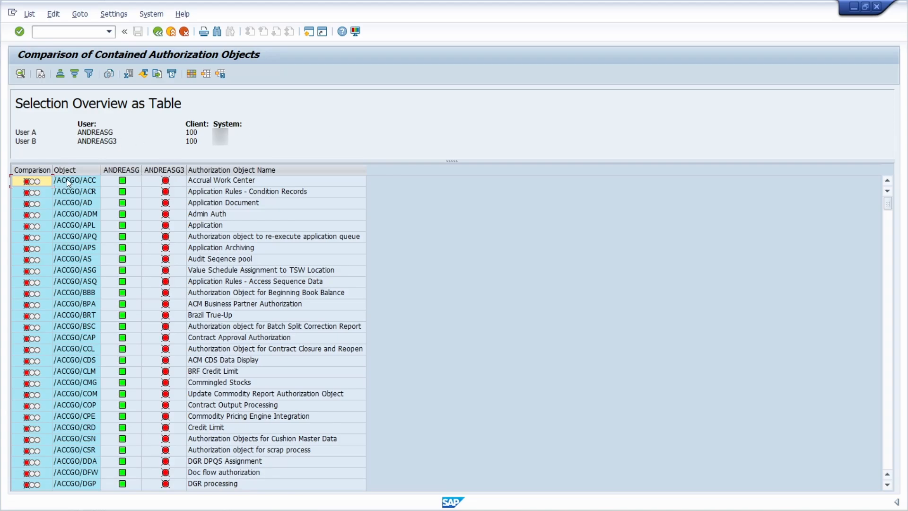
pyautogui.moveTo(29, 180)
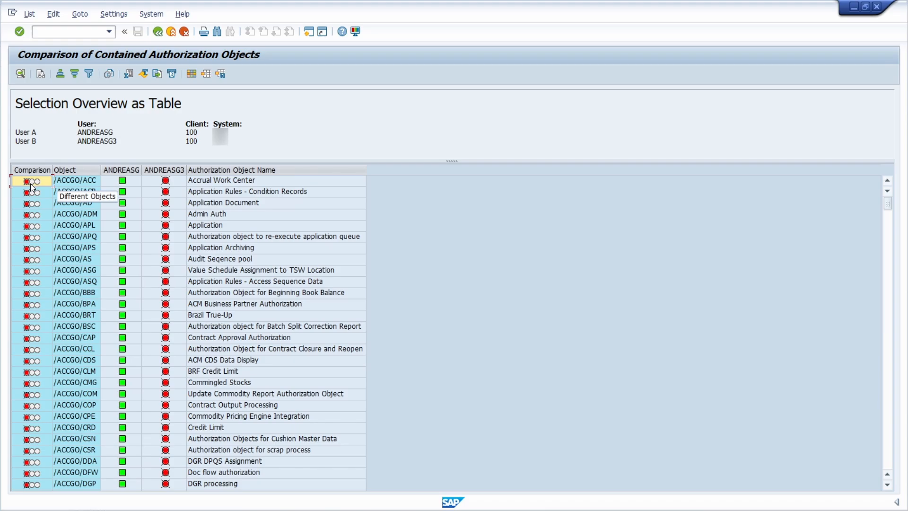
pyautogui.moveTo(131, 186)
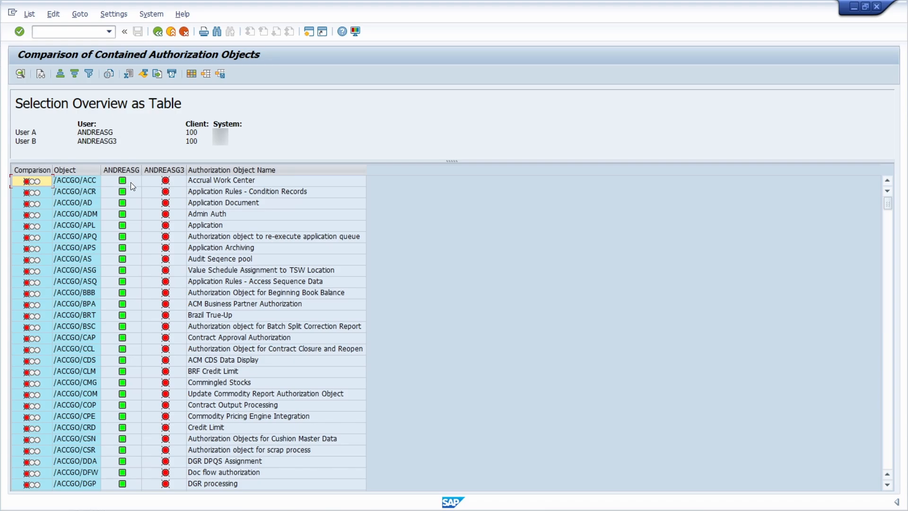
pyautogui.moveTo(123, 181)
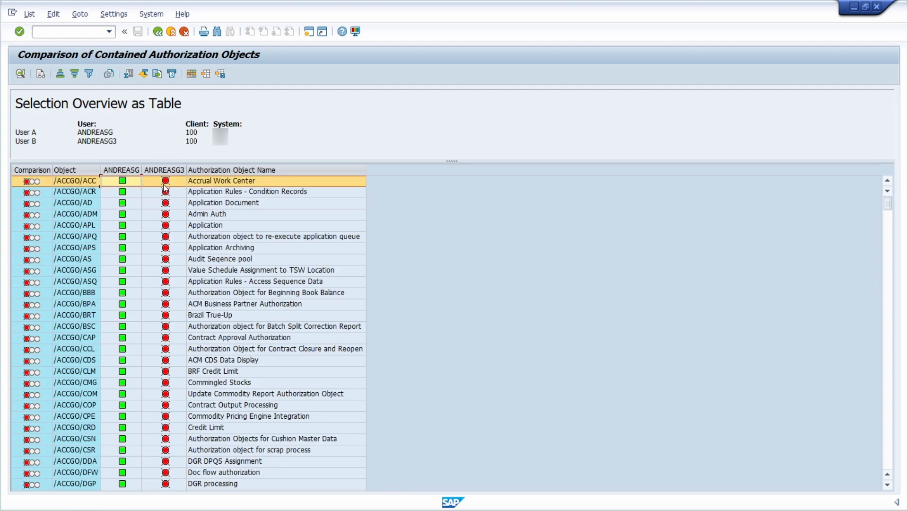
pyautogui.moveTo(165, 181)
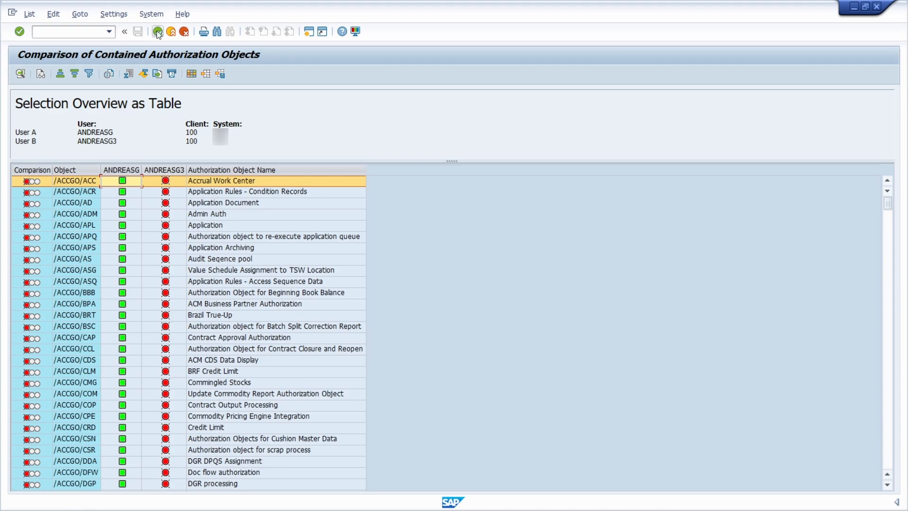
# Return to Compare Users and rerun it for ANDREASG2 against ANDREASG3
pyautogui.click(171, 32)
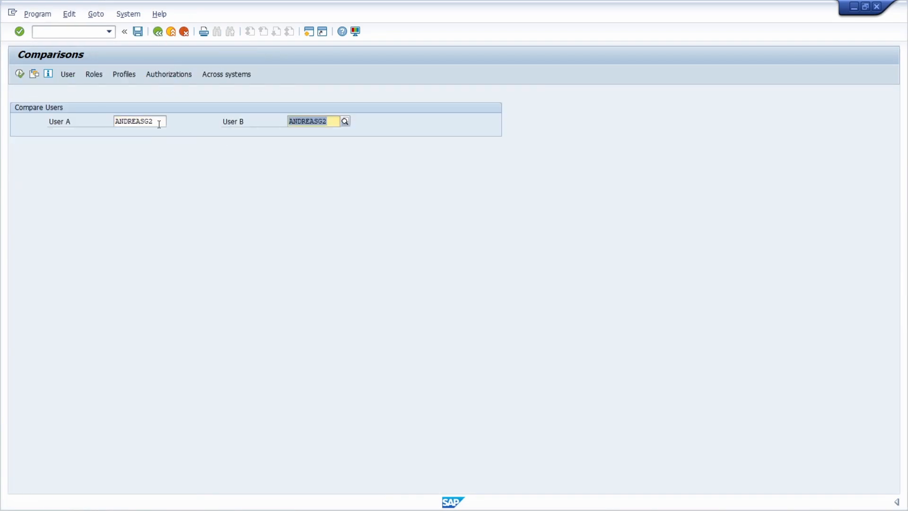
pyautogui.click(316, 121)
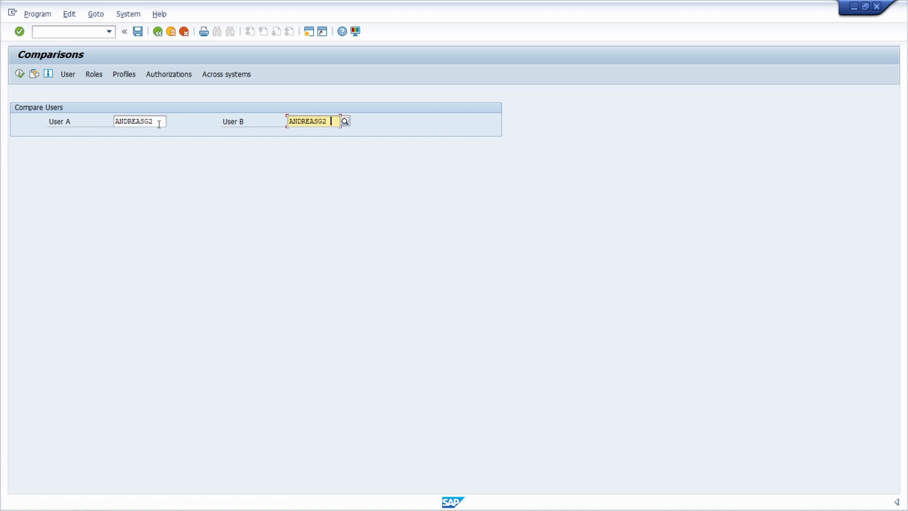
pyautogui.write('ANDREASG3')
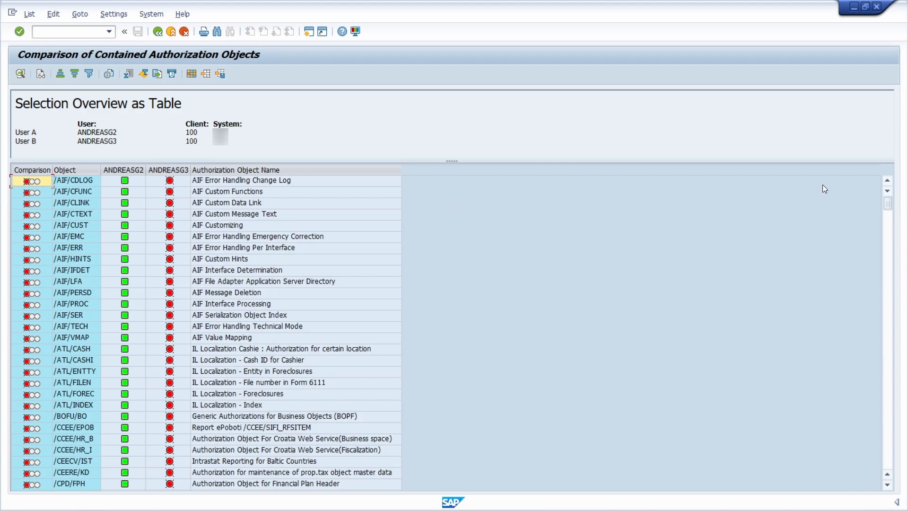
# Scroll the comparison results down to the final object ZGRUPPEBP
pyautogui.scroll(-3)
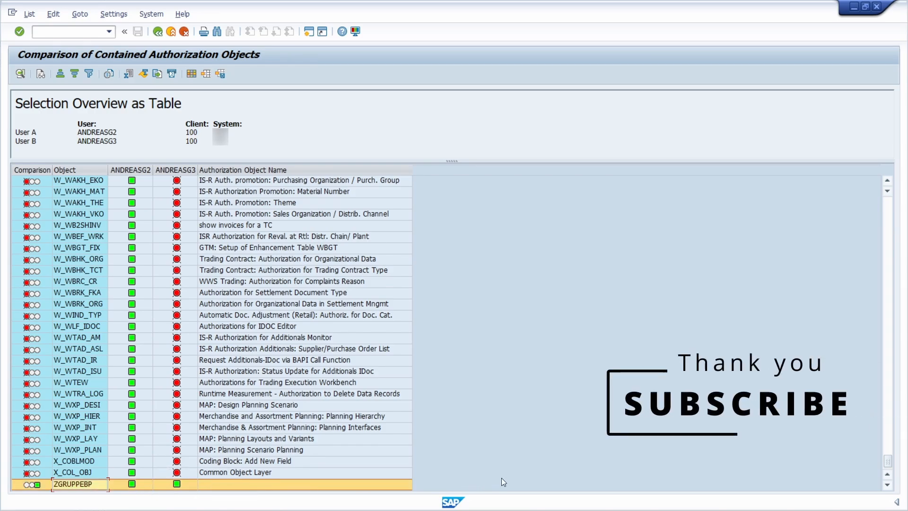
pyautogui.moveTo(568, 376)
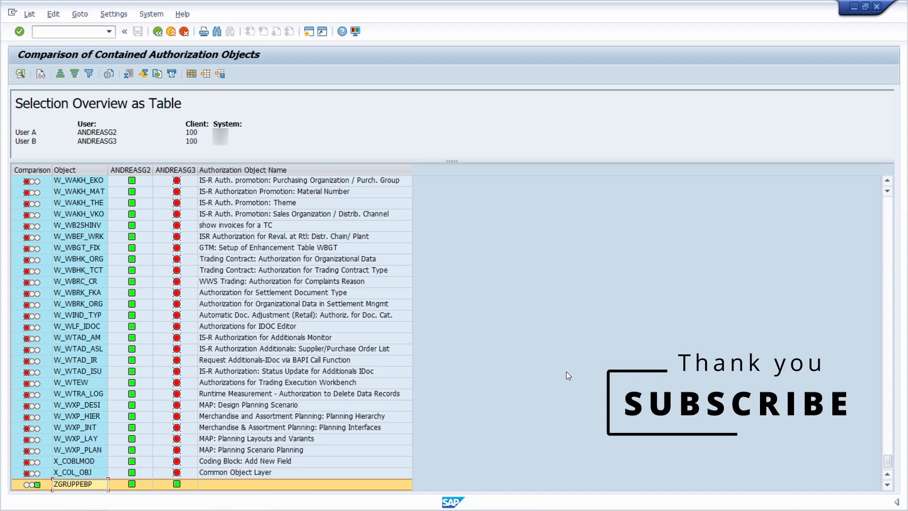